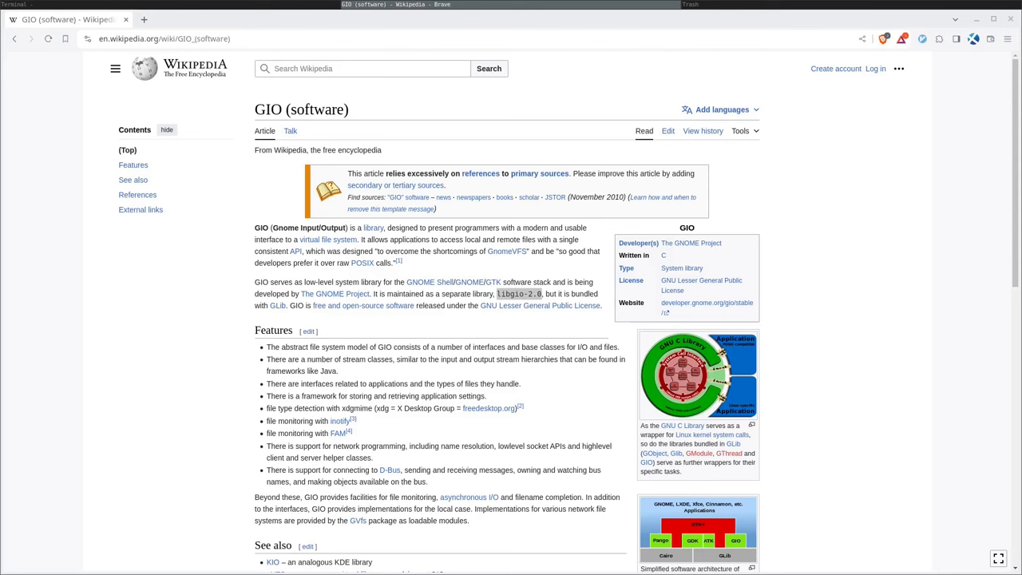
pyautogui.moveTo(606, 205)
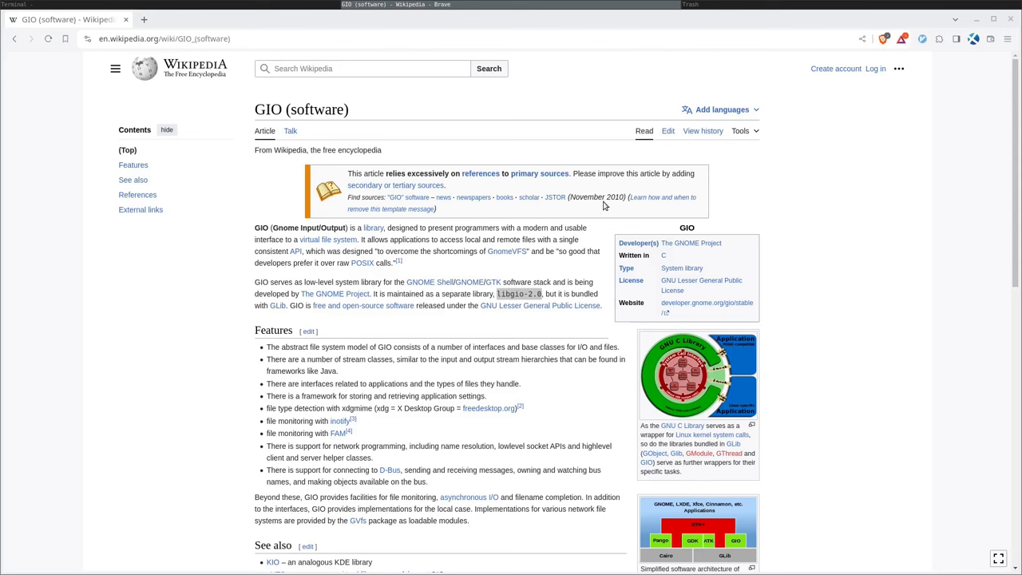
pyautogui.moveTo(219, 6)
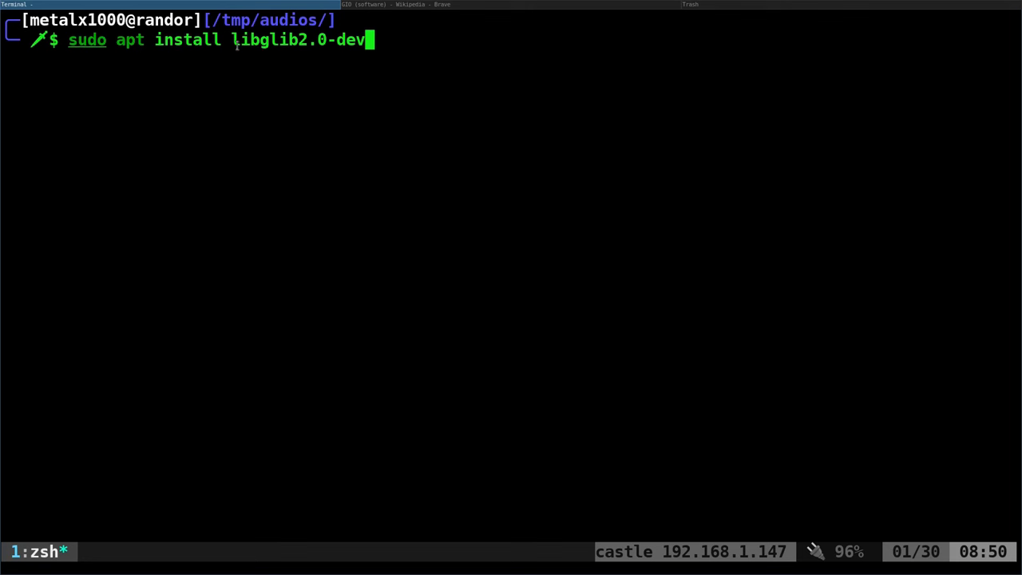
pyautogui.moveTo(304, 44)
pyautogui.write('s')
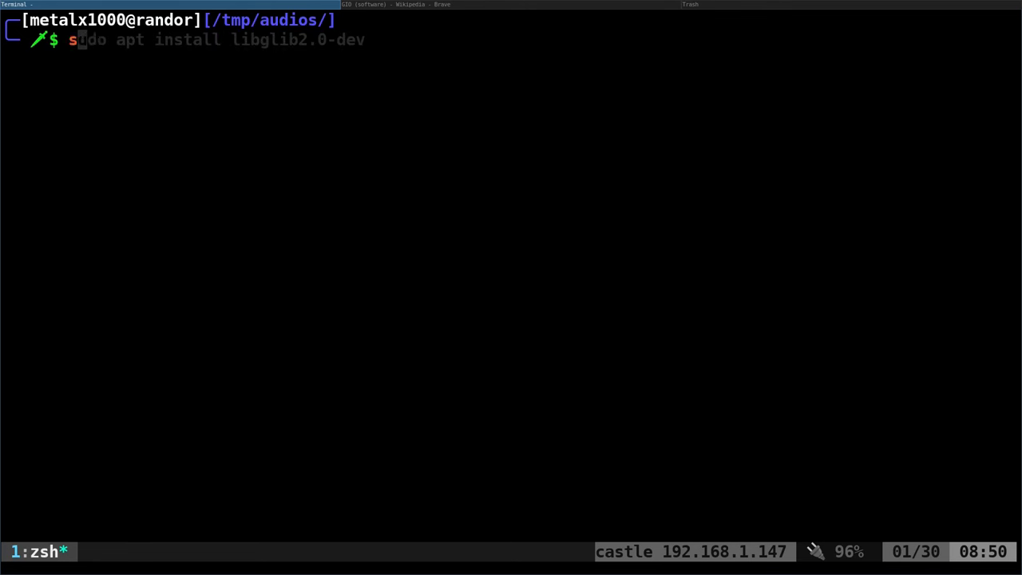
# - Abandon the apt install line and trash the Bruh sound effect mp3 with gio trash
pyautogui.press('ctrl+c')
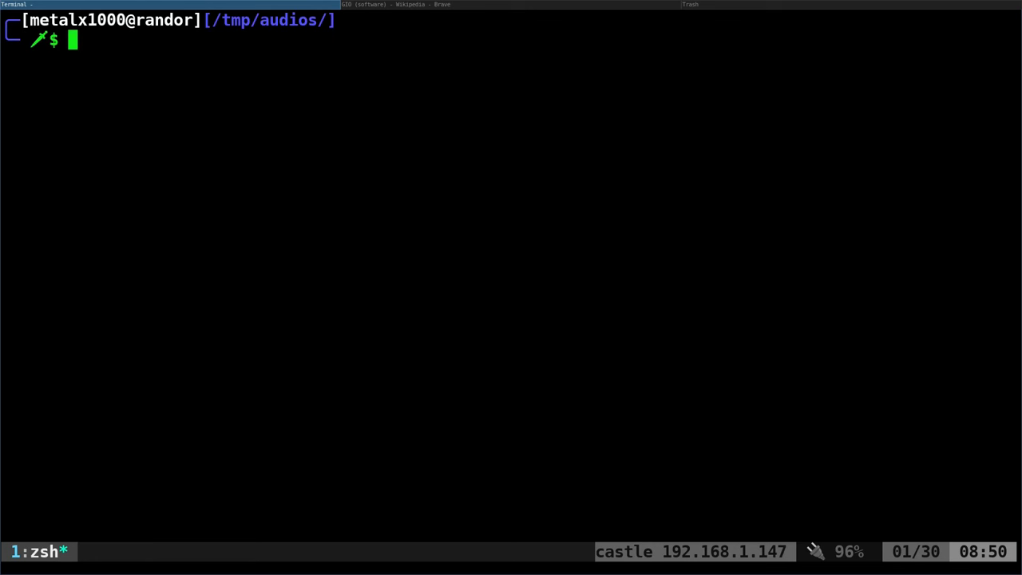
pyautogui.moveTo(989, 6)
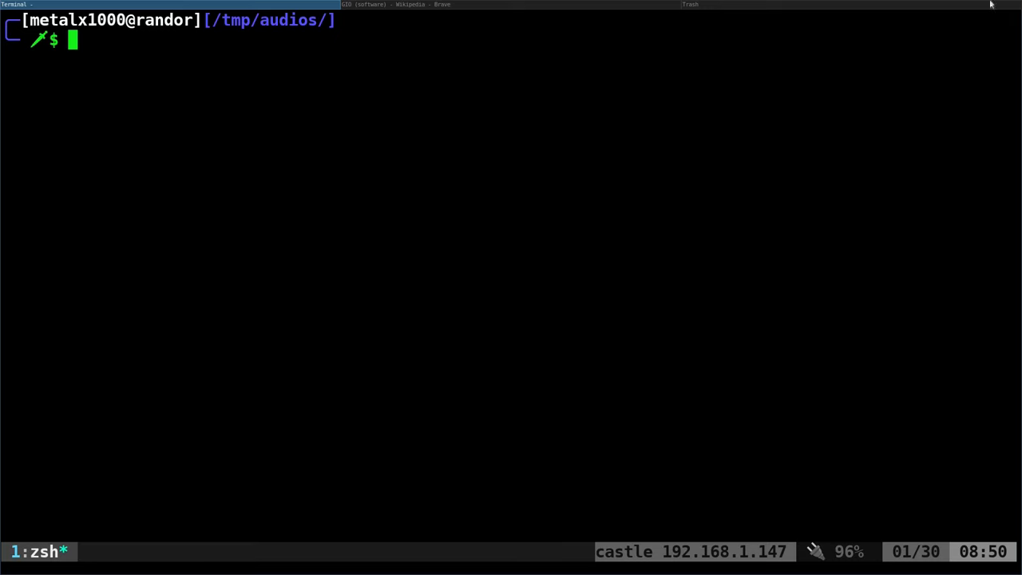
pyautogui.click(701, 7)
pyautogui.write('ls')
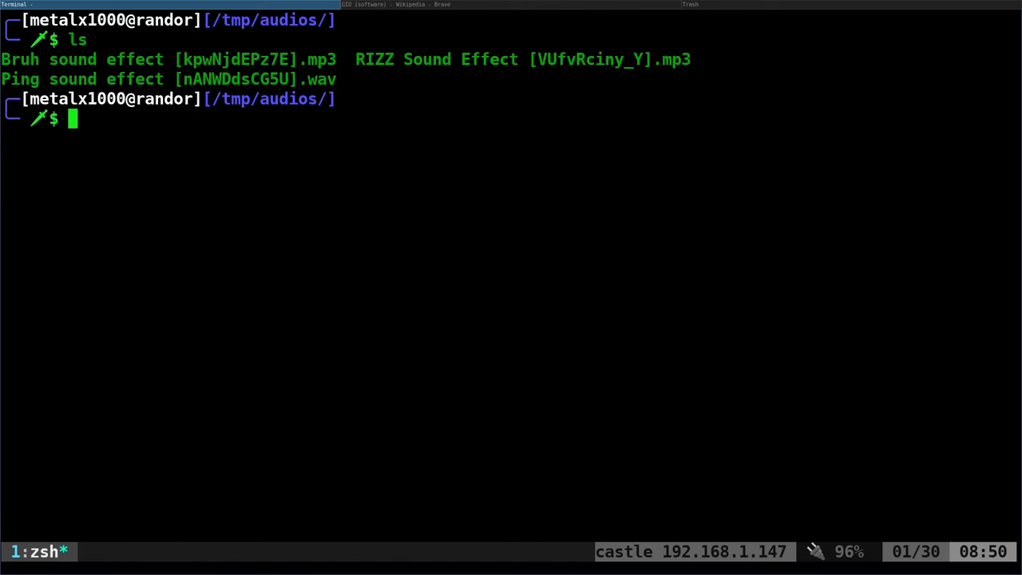
pyautogui.write('gio trash Bruh\\ sound\\ effect\\ \\[kpwNjdEPz7E\\].mp3')
pyautogui.write('ls')
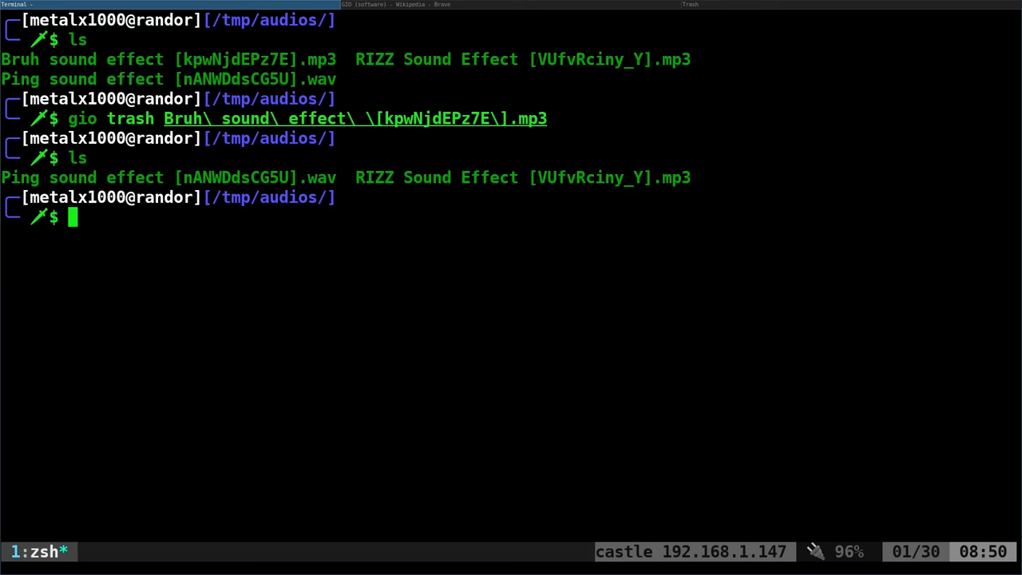
pyautogui.moveTo(736, 9)
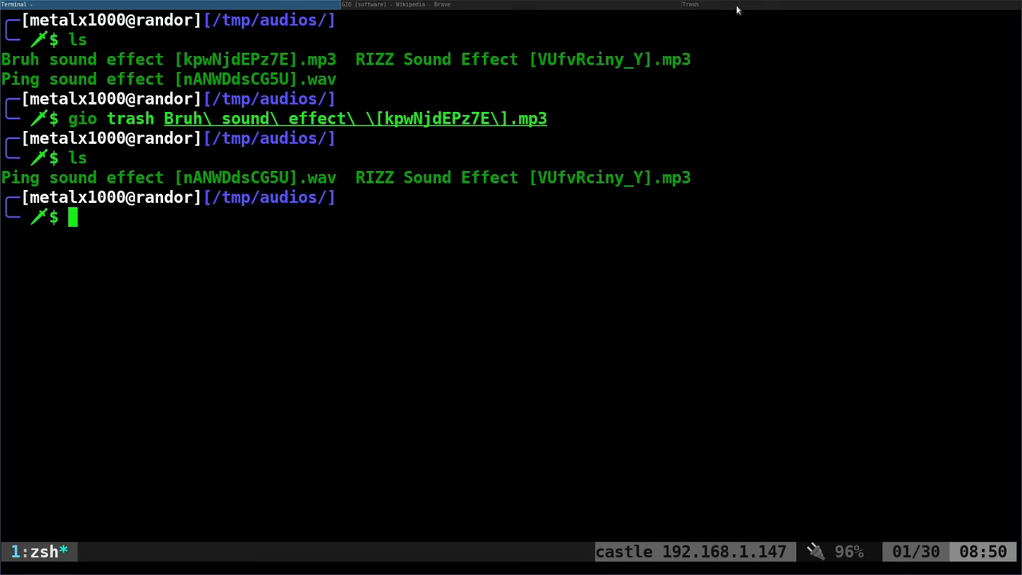
# - Select the trashed Bruh sound effect mp3 in Nemo's Trash to restore it
pyautogui.click(701, 6)
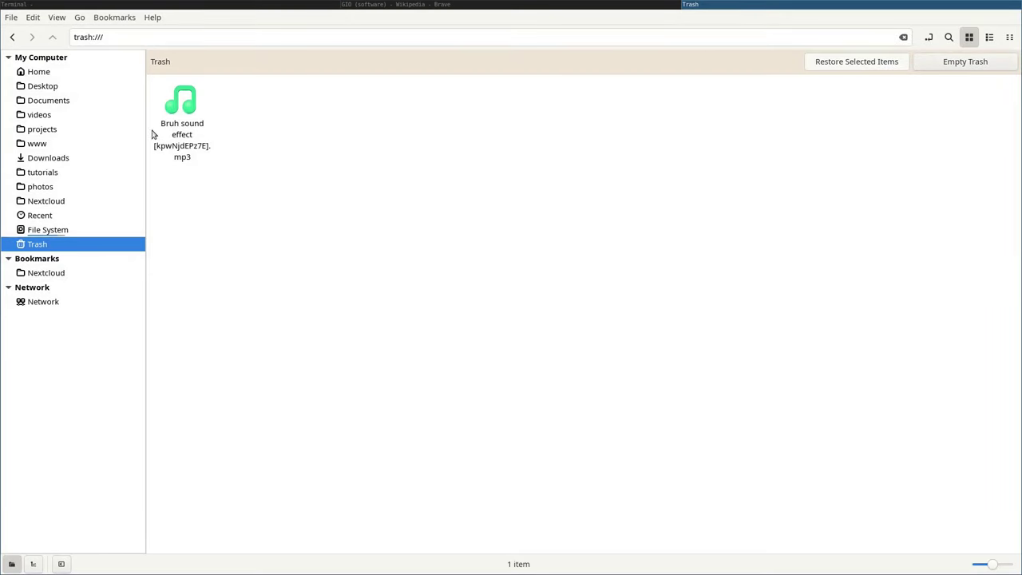
pyautogui.click(182, 104)
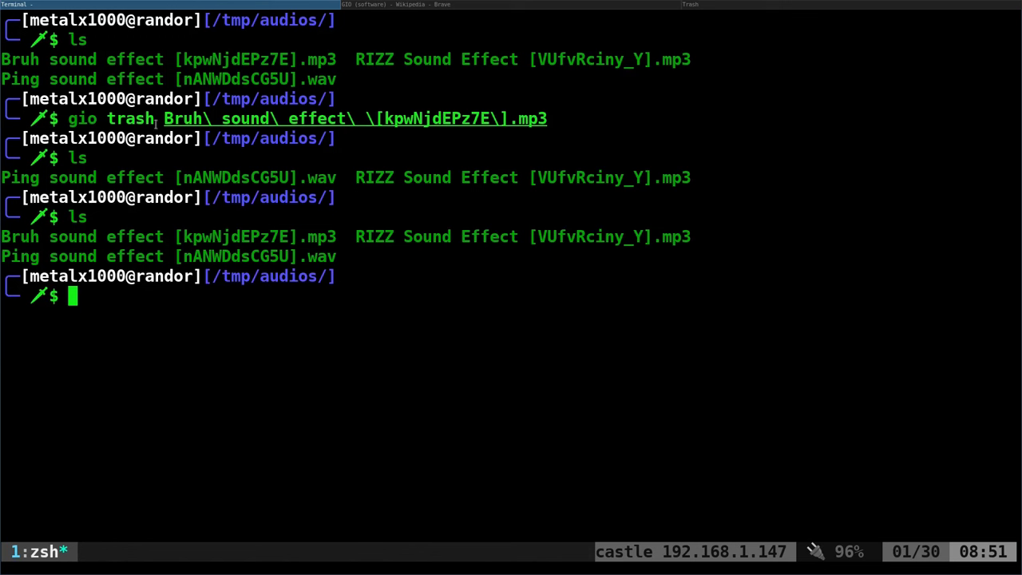
pyautogui.moveTo(480, 333)
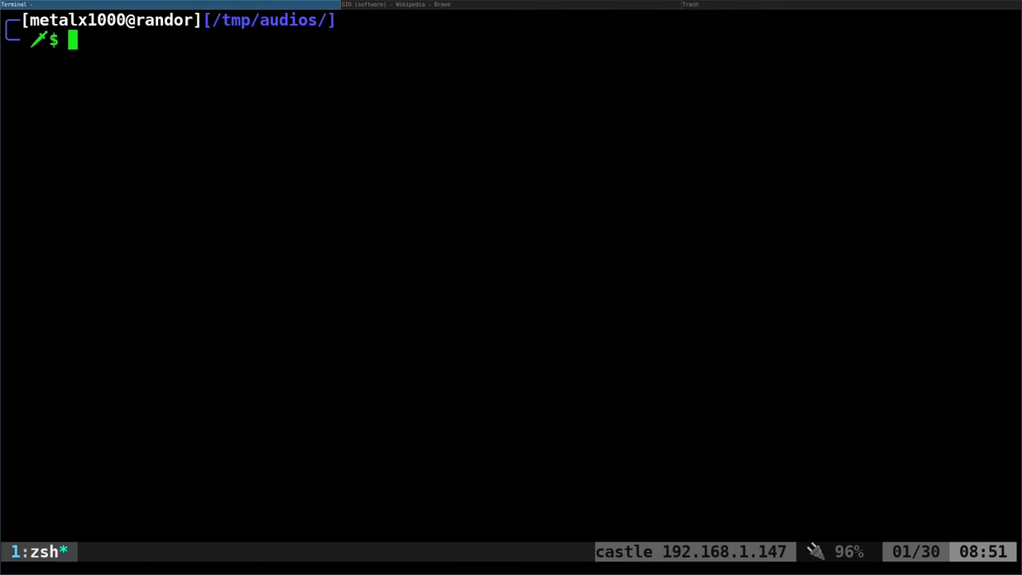
pyautogui.moveTo(480, 332)
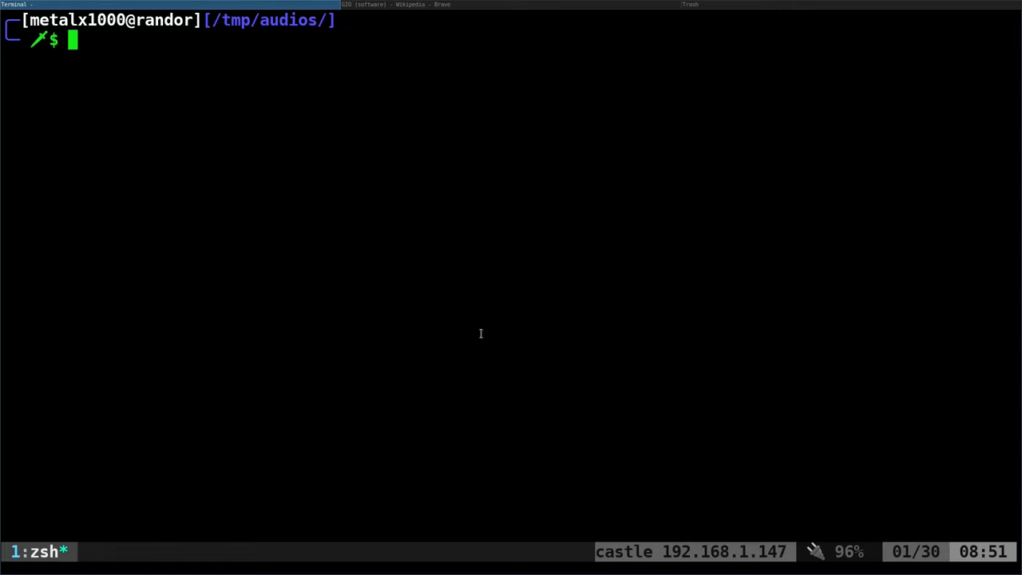
# - View /usr/local/bin/2ogg with bat, noting the mp3/wav extensions and the reply trash check
pyautogui.write('bat /usr/local/bin/2ogg')
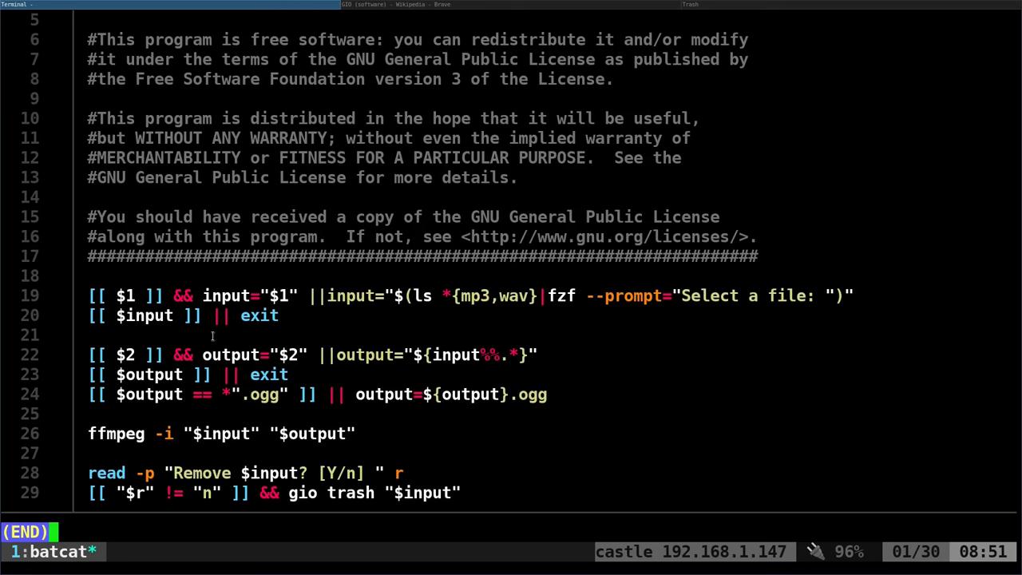
pyautogui.moveTo(458, 326)
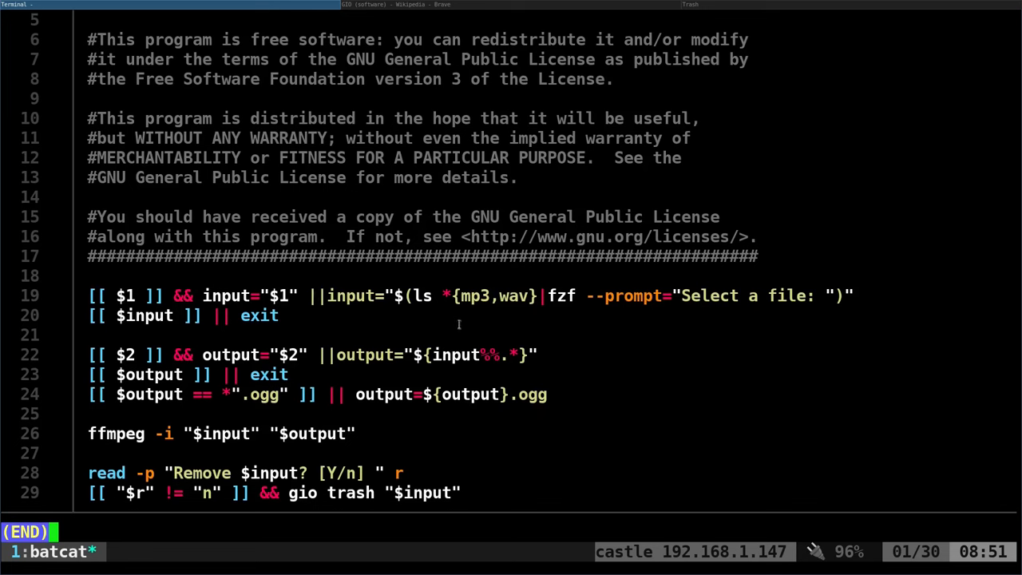
pyautogui.moveTo(520, 394)
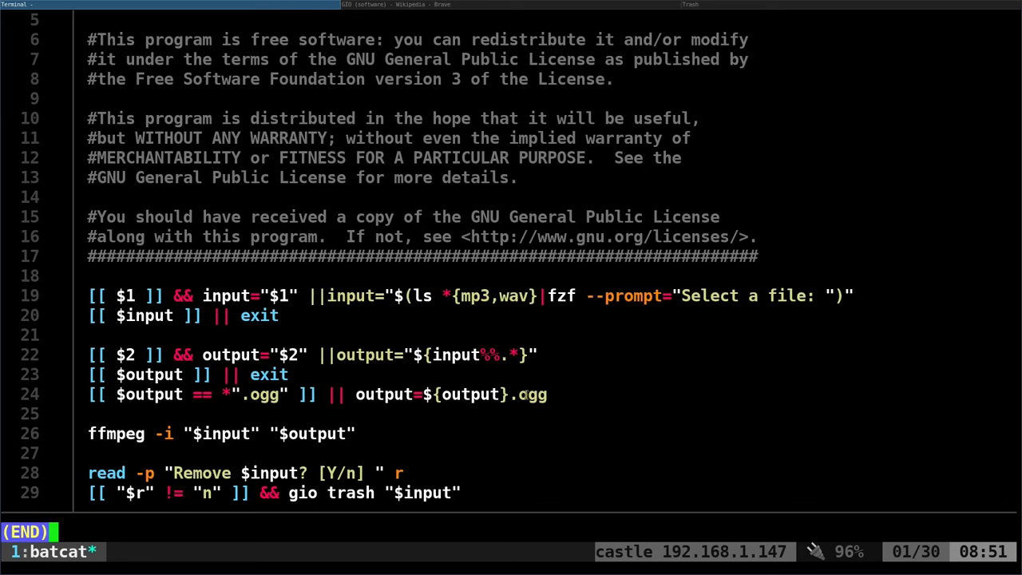
pyautogui.doubleClick(532, 394)
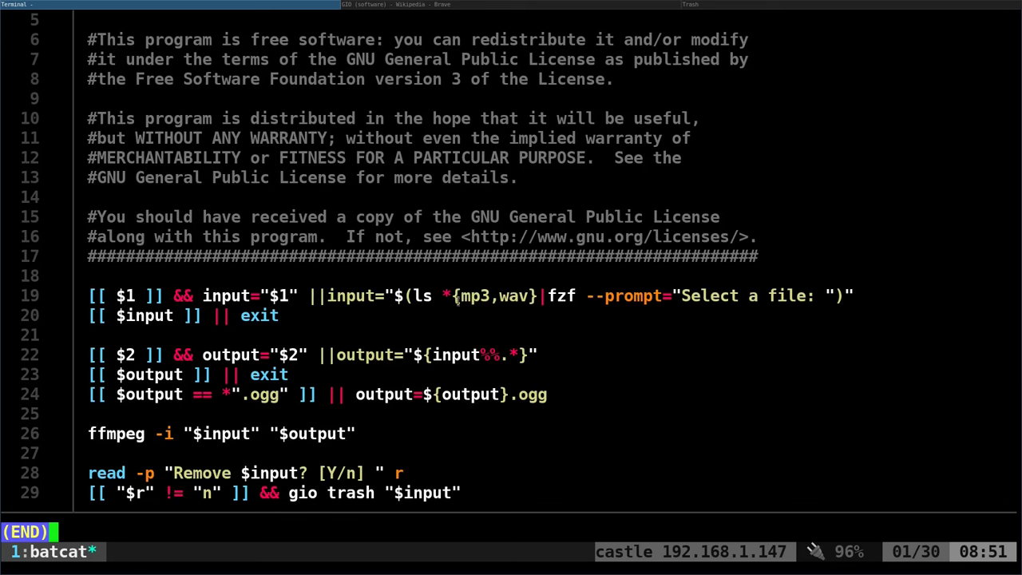
pyautogui.doubleClick(472, 295)
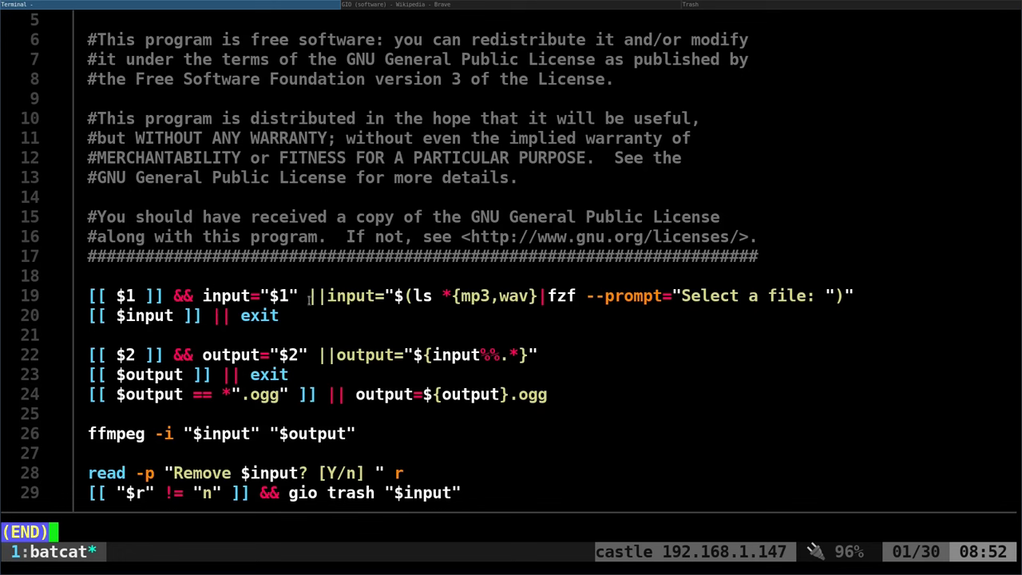
pyautogui.moveTo(320, 307)
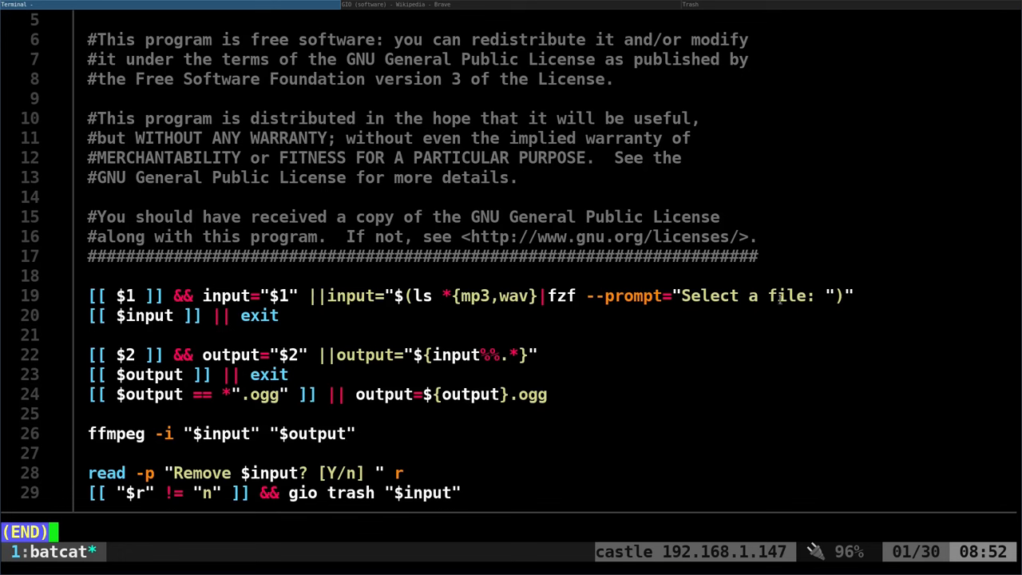
pyautogui.doubleClick(497, 295)
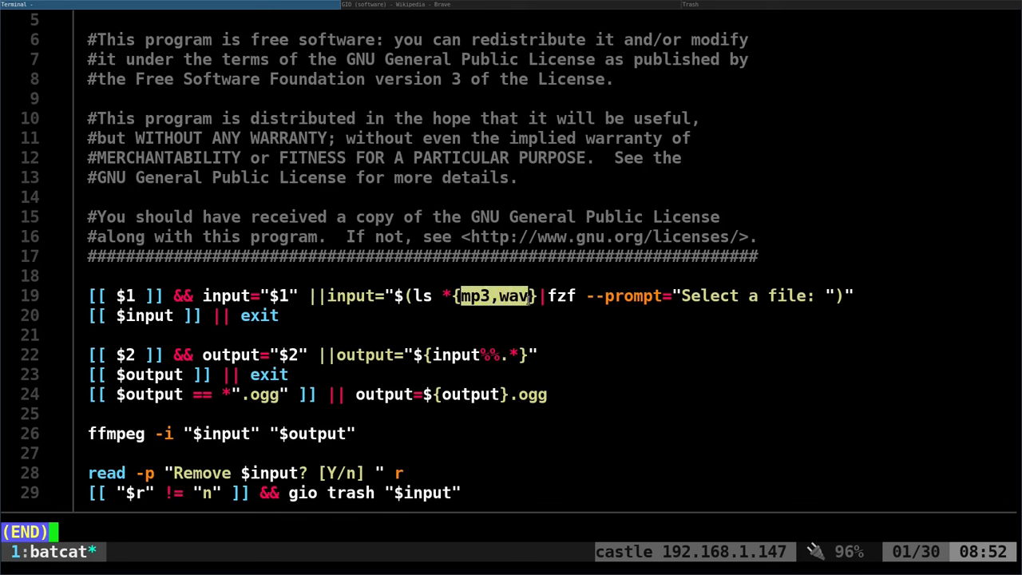
pyautogui.moveTo(521, 316)
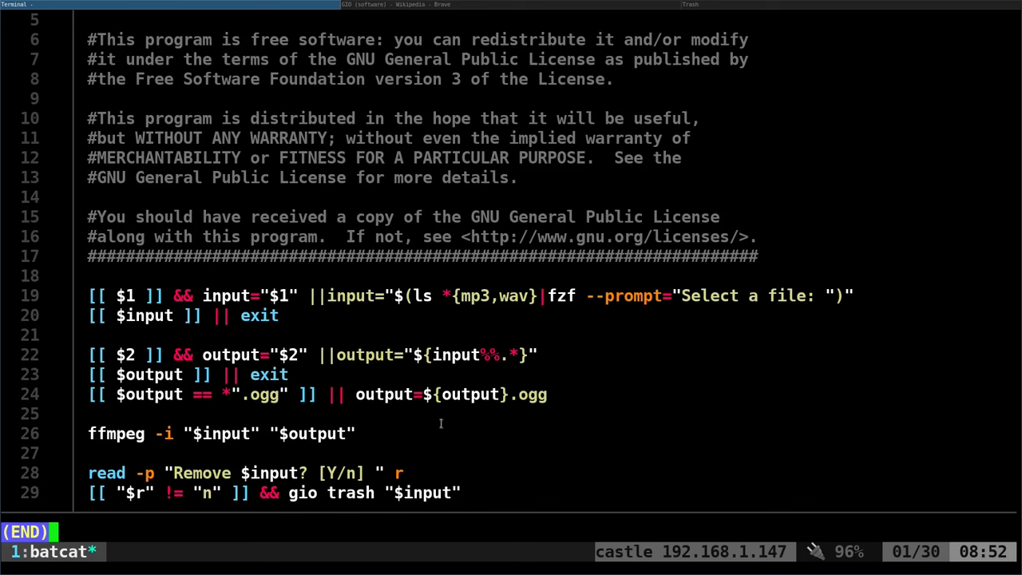
pyautogui.moveTo(147, 498)
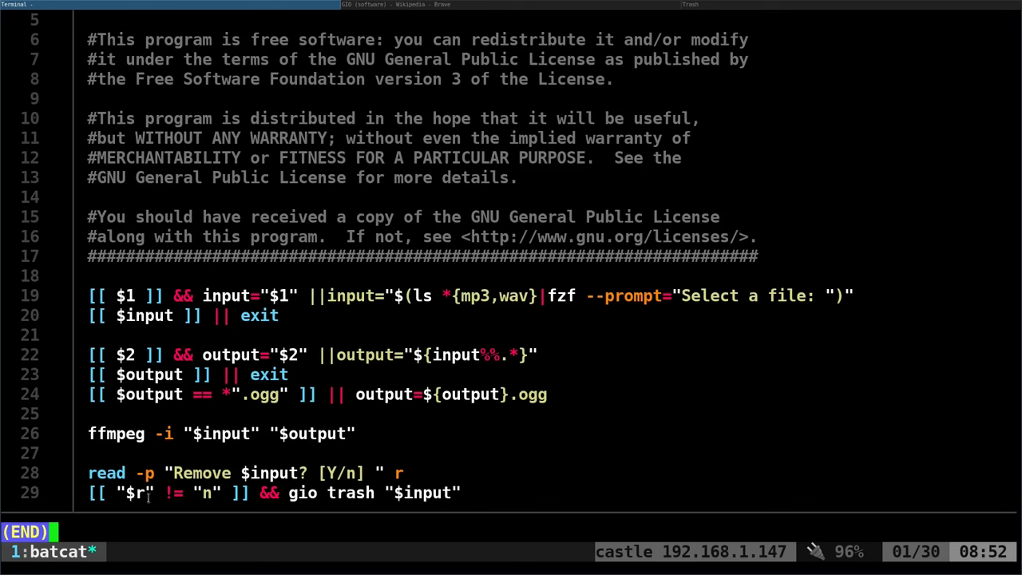
pyautogui.doubleClick(106, 473)
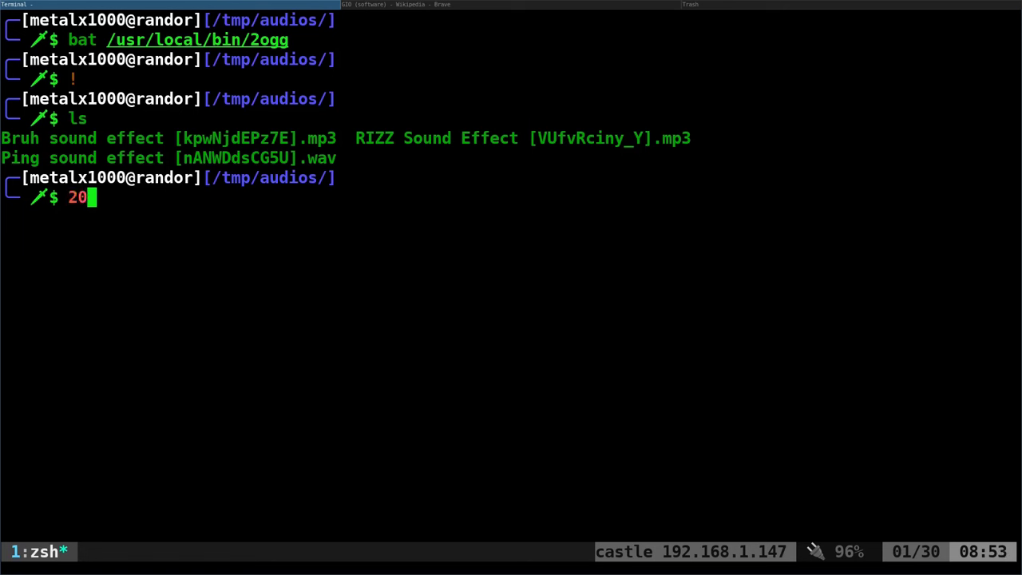
# - Run 2ogg to convert the sounds to ogg, list the result, then restore all trashed originals
pyautogui.write('gg')
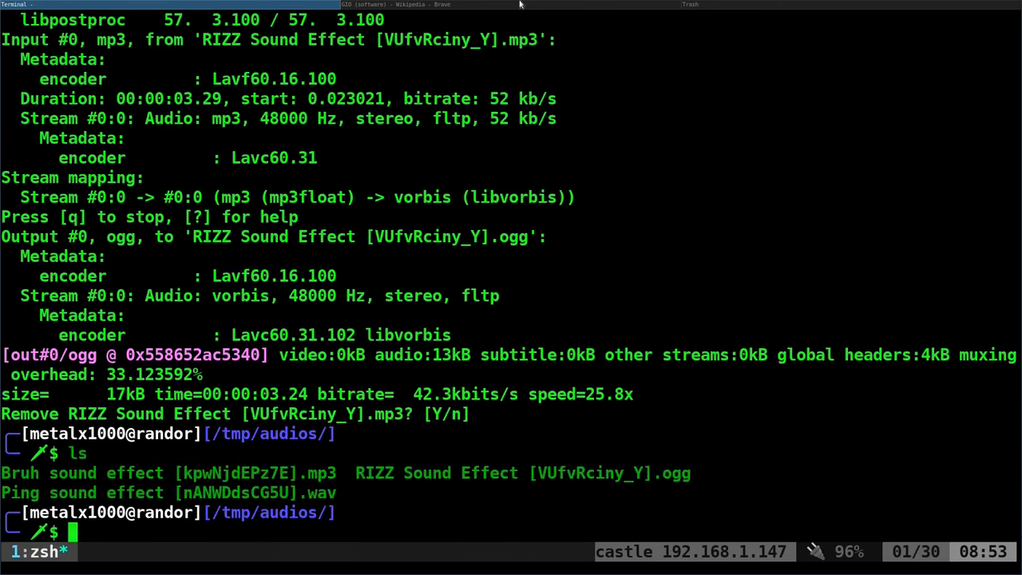
pyautogui.moveTo(655, 473)
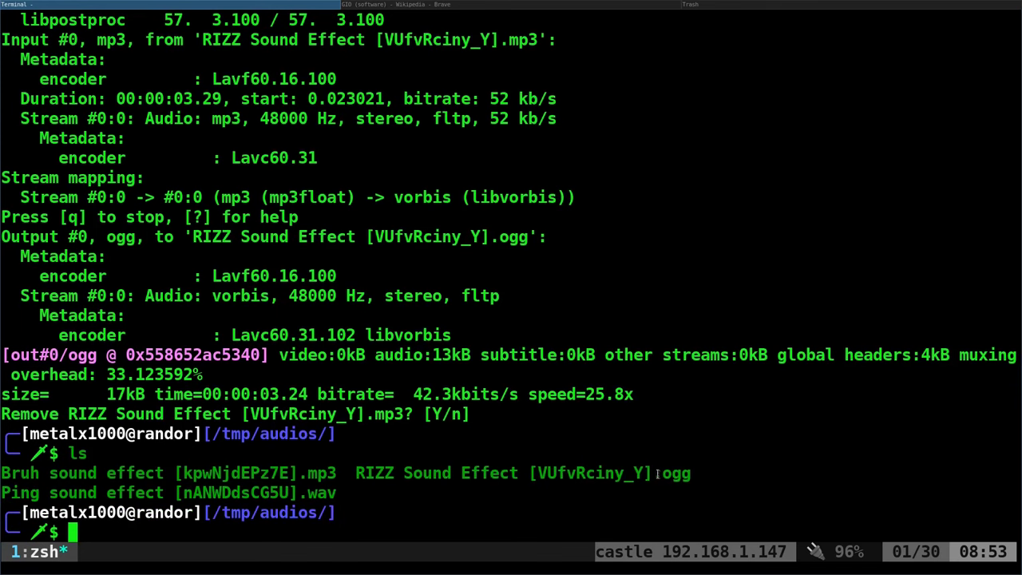
pyautogui.write('ls')
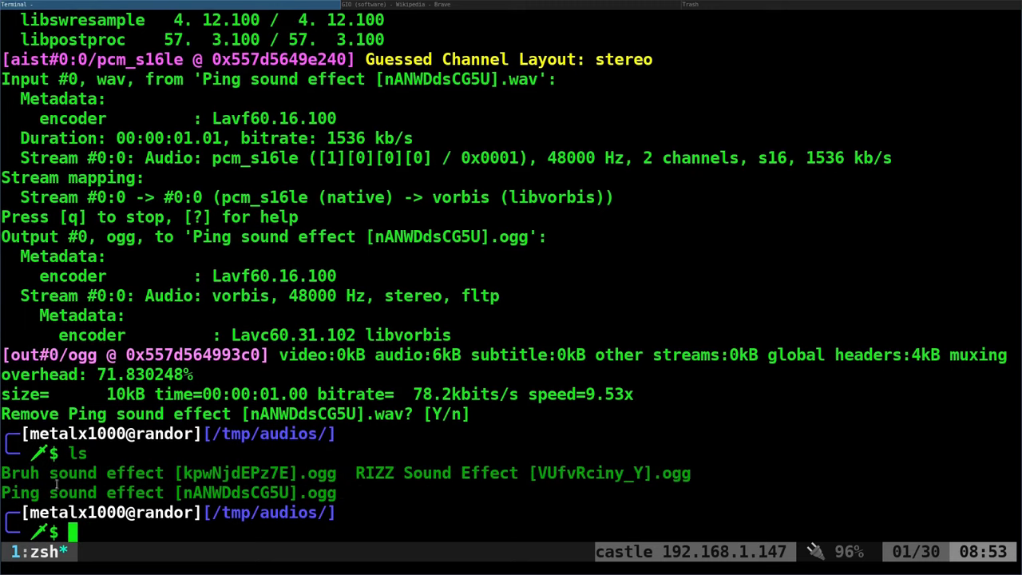
pyautogui.moveTo(447, 482)
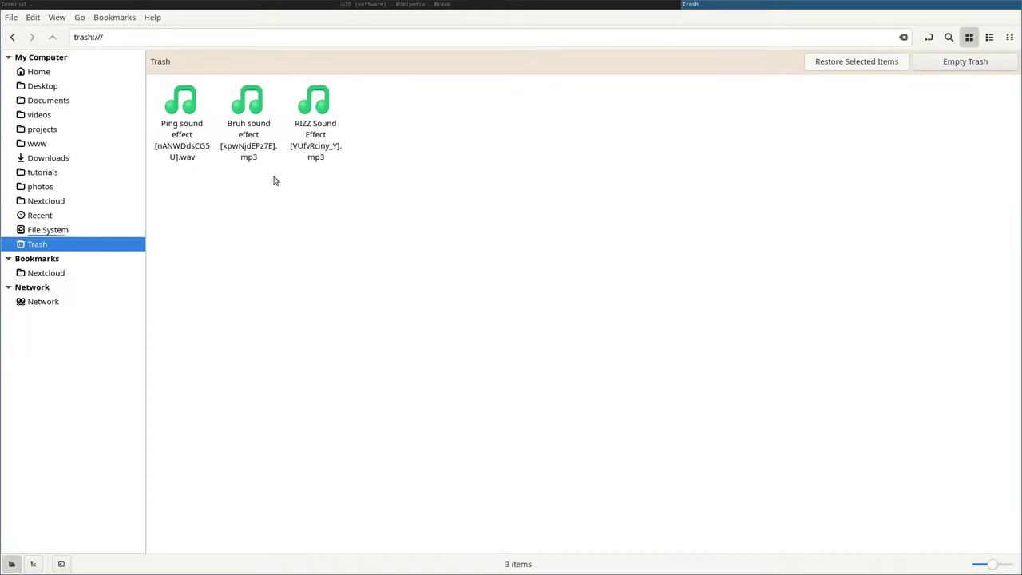
pyautogui.press('ctrl+a')
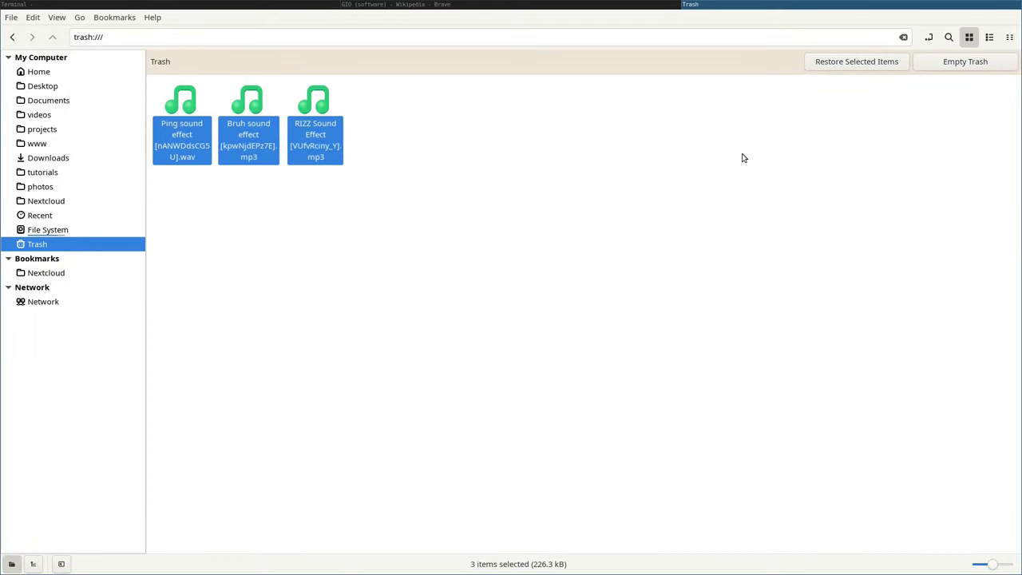
pyautogui.click(965, 61)
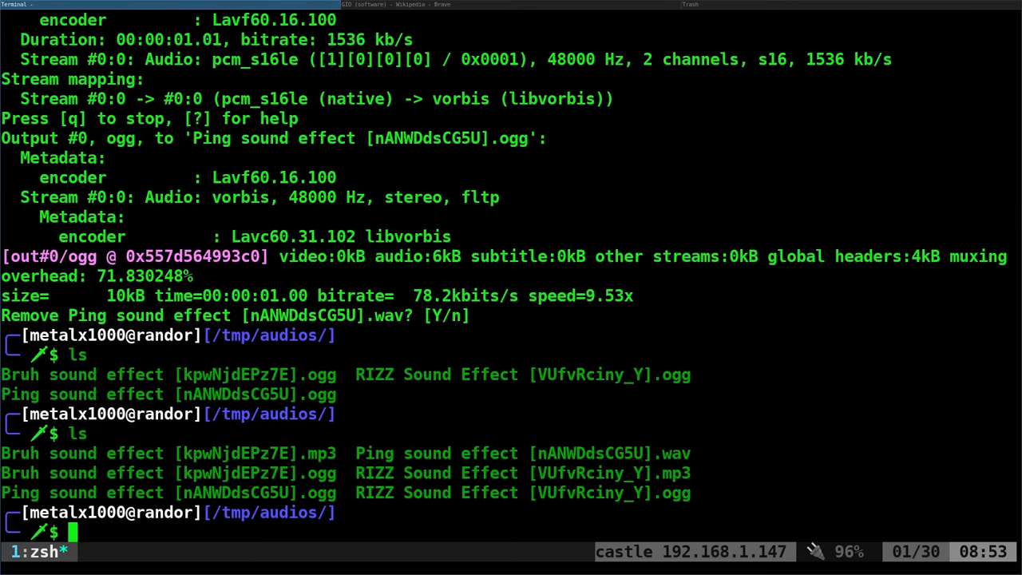
pyautogui.moveTo(358, 158)
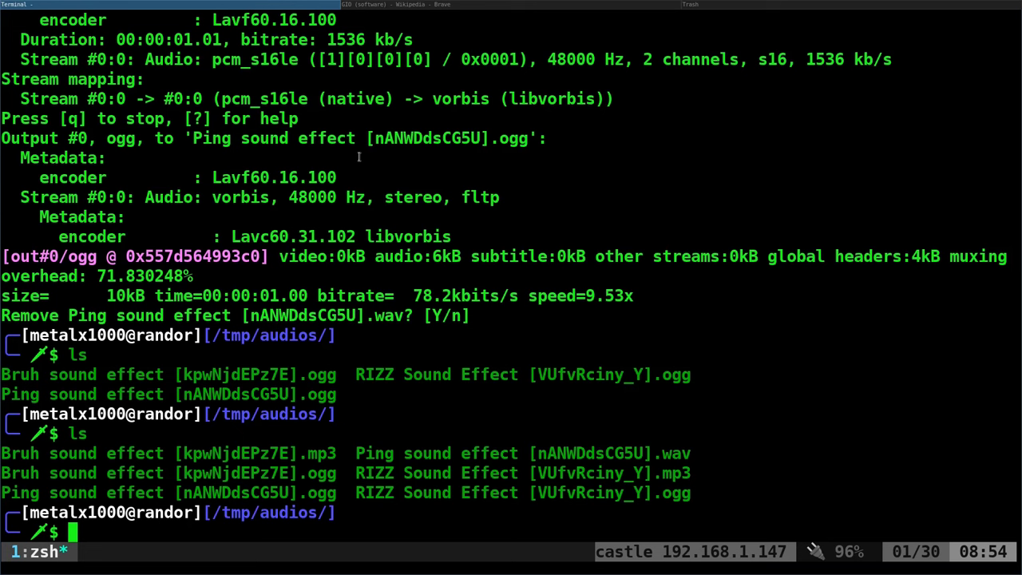
pyautogui.moveTo(709, 294)
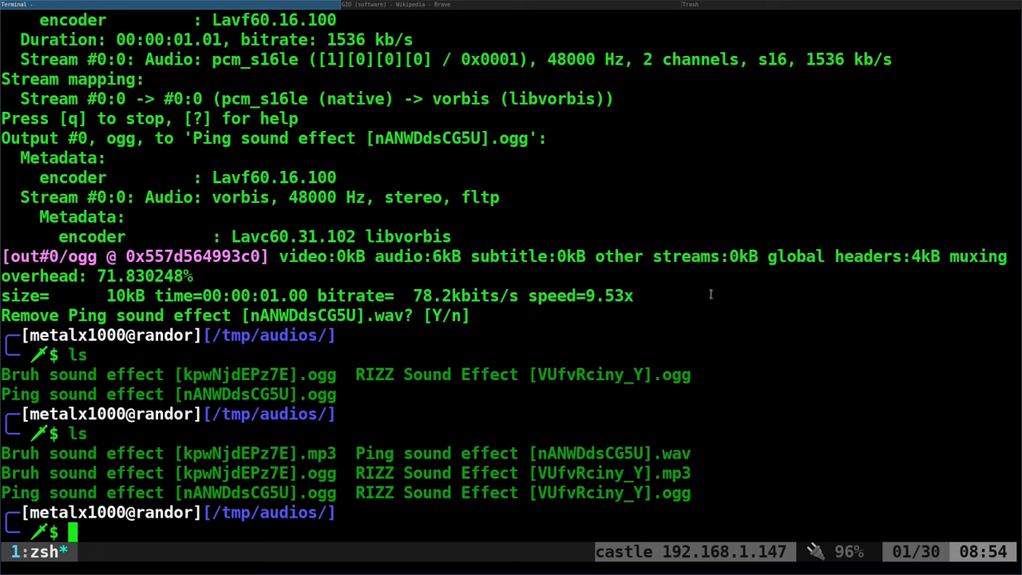
pyautogui.moveTo(714, 294)
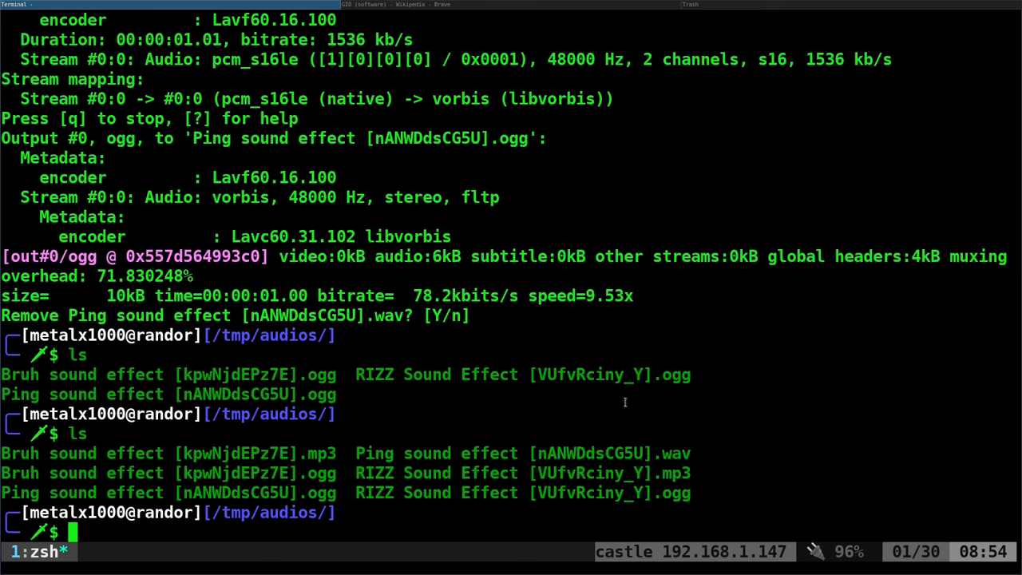
pyautogui.moveTo(691, 412)
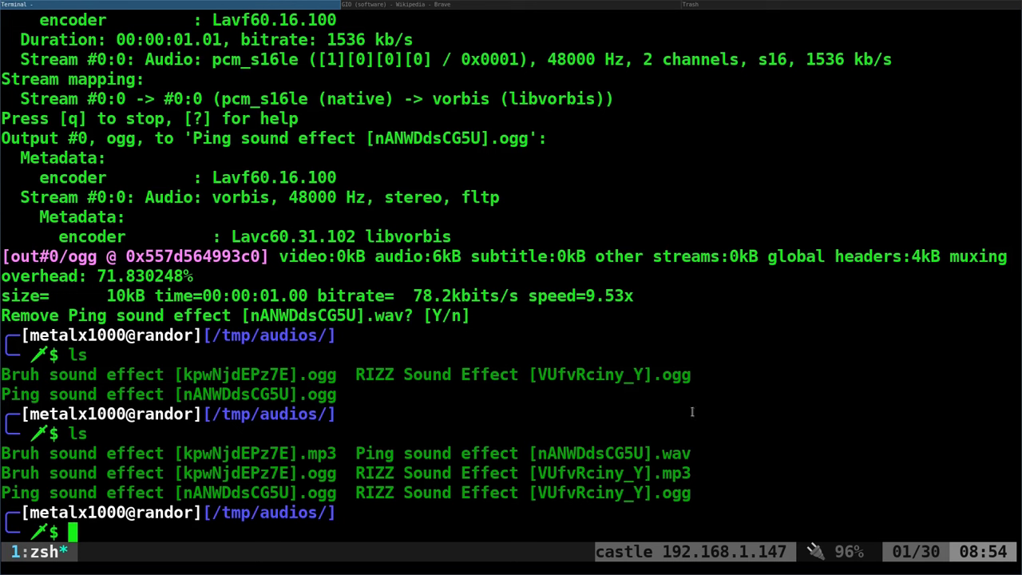